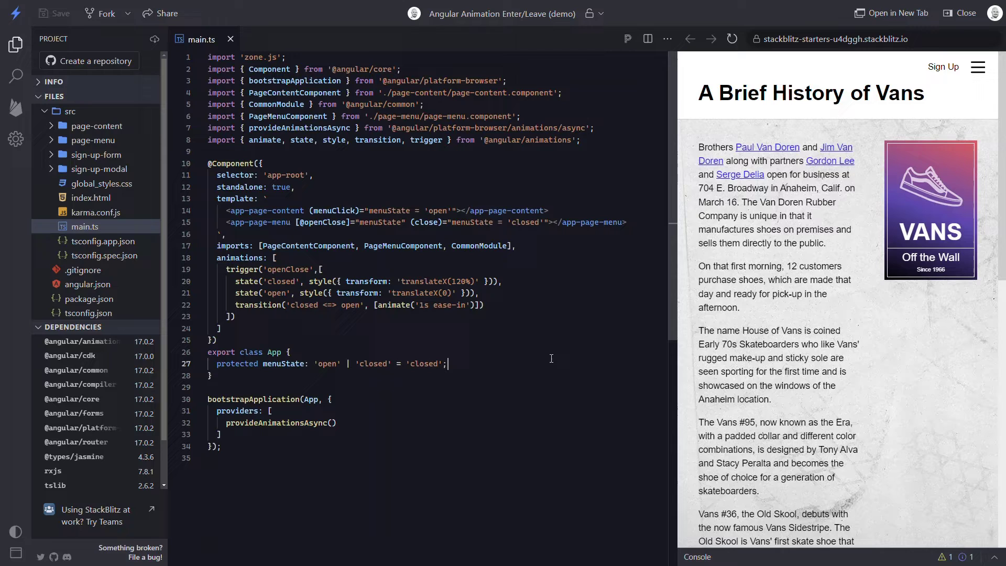
Step: Add 'protected menuOpen = false;' after menuState in the App class
type("protected")
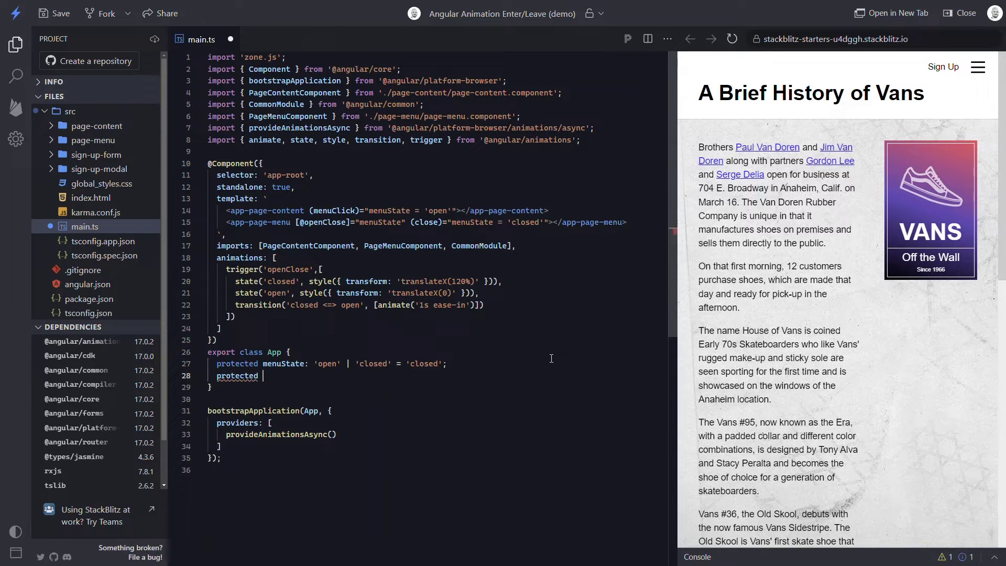
type("menuOpen = f")
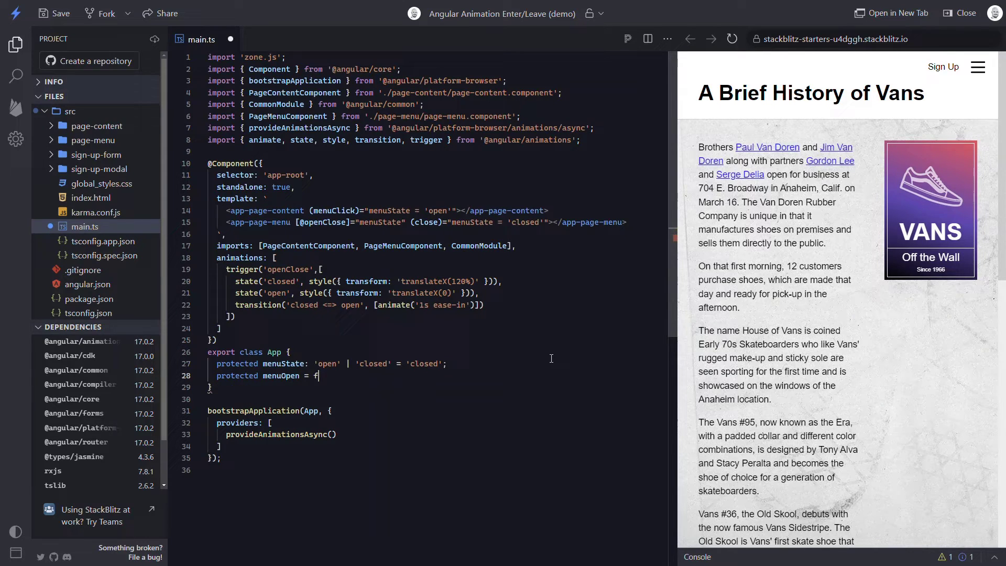
type("alse;")
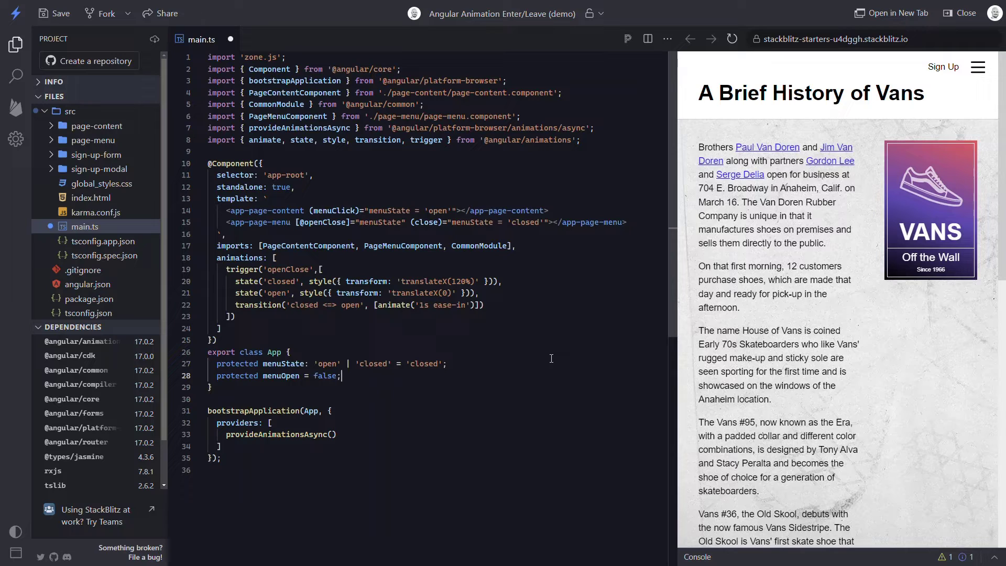
mouse_move(555, 319)
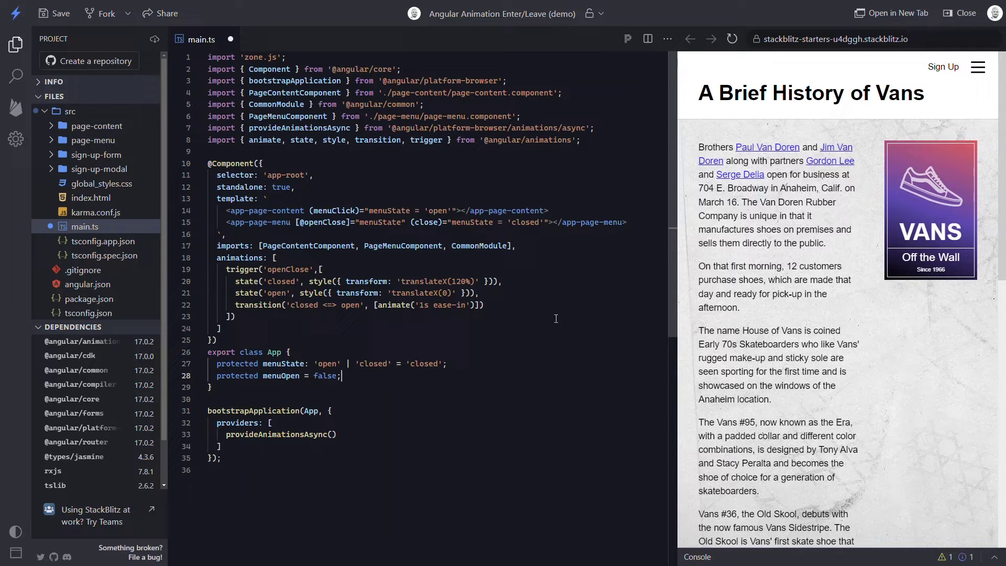
key("Enter")
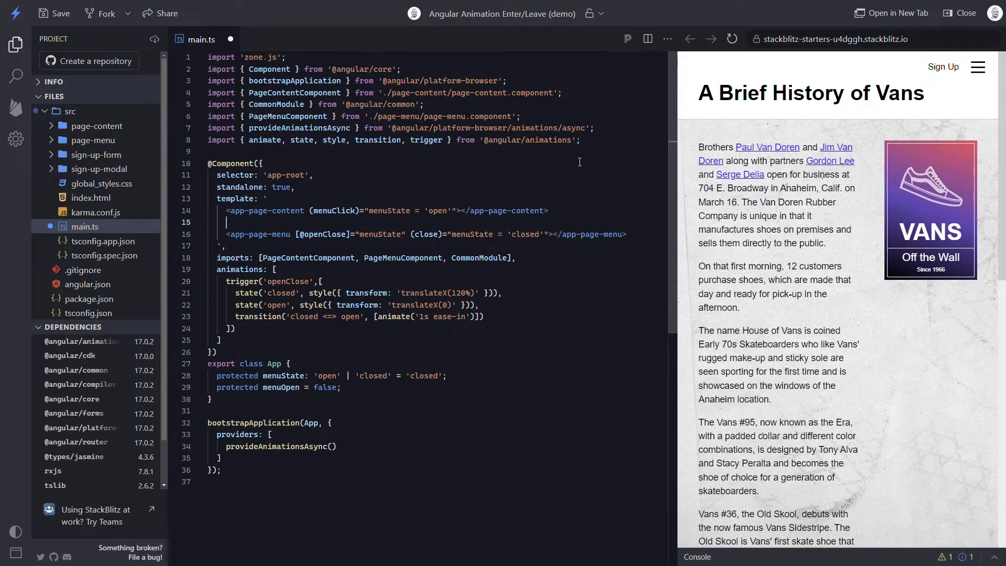
type("@if () {}")
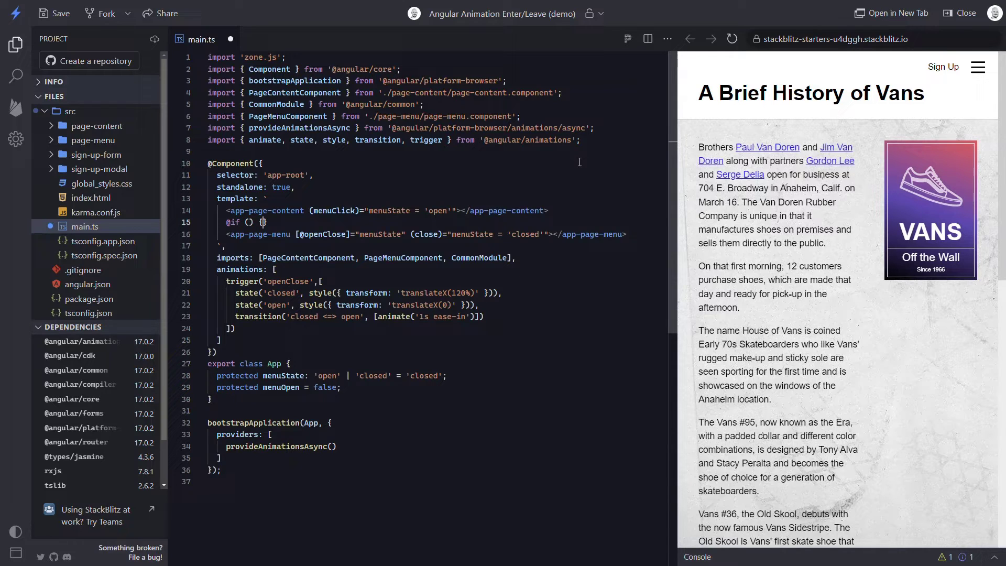
key("Enter")
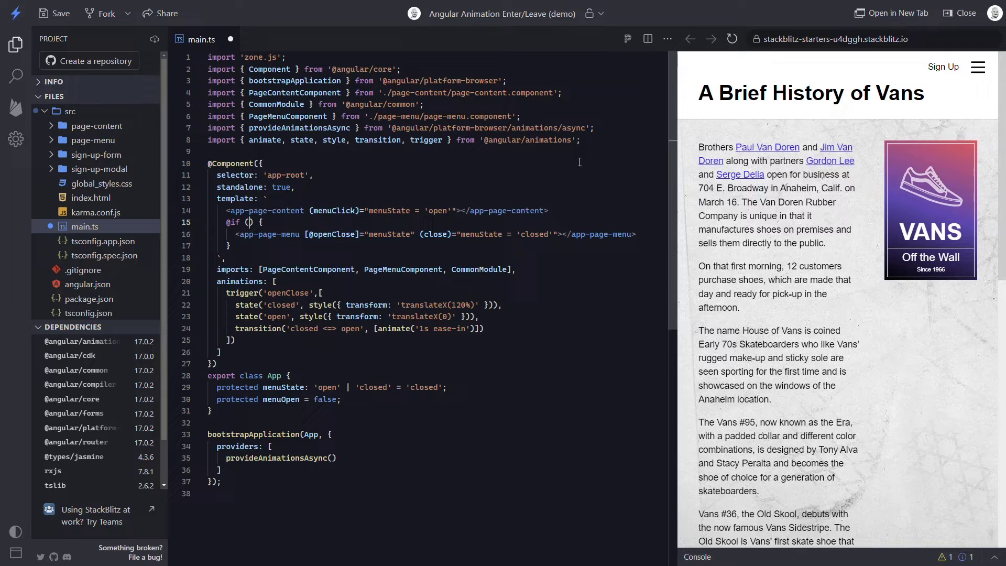
type("menuOpen")
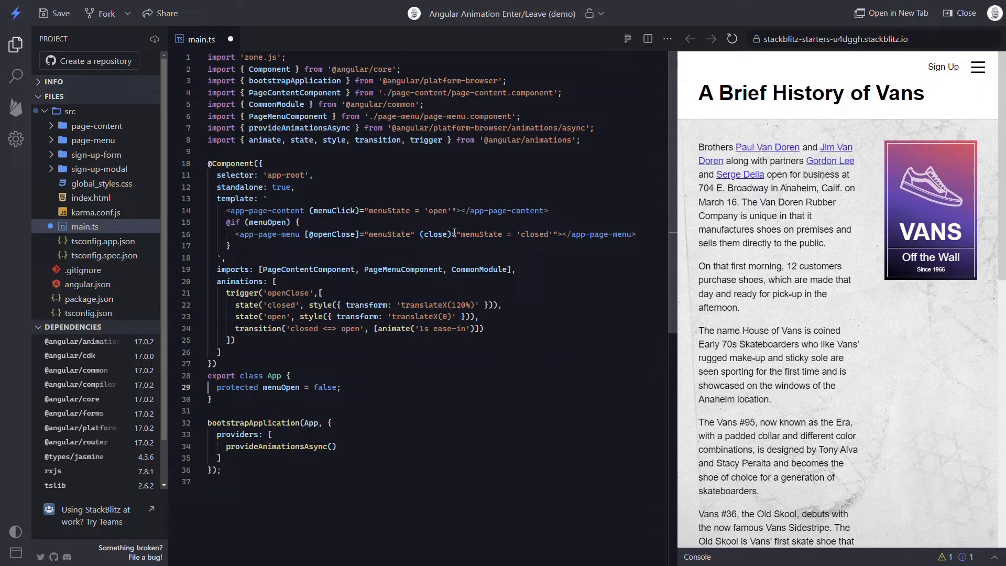
double_click(438, 211)
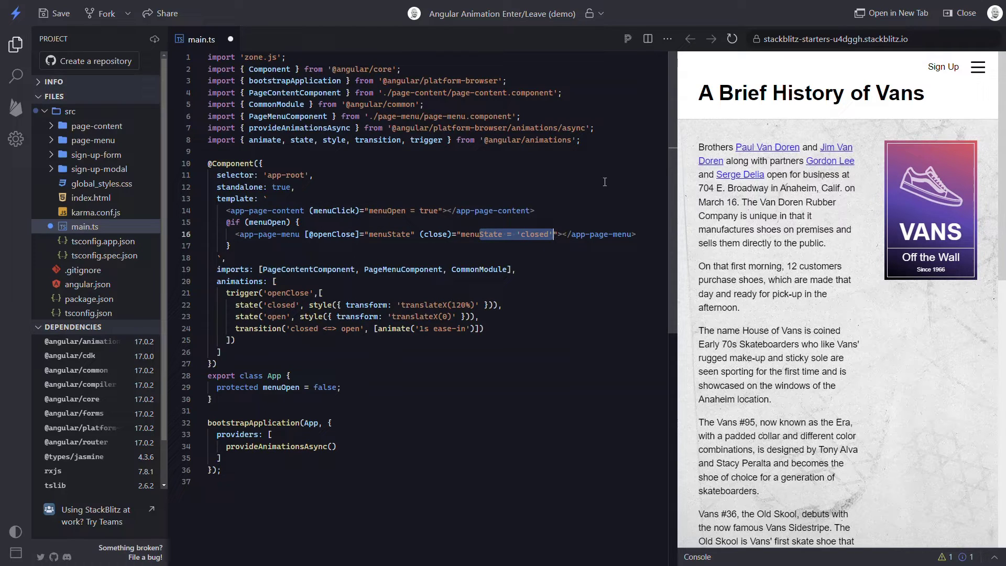
type("menuOpen = false")
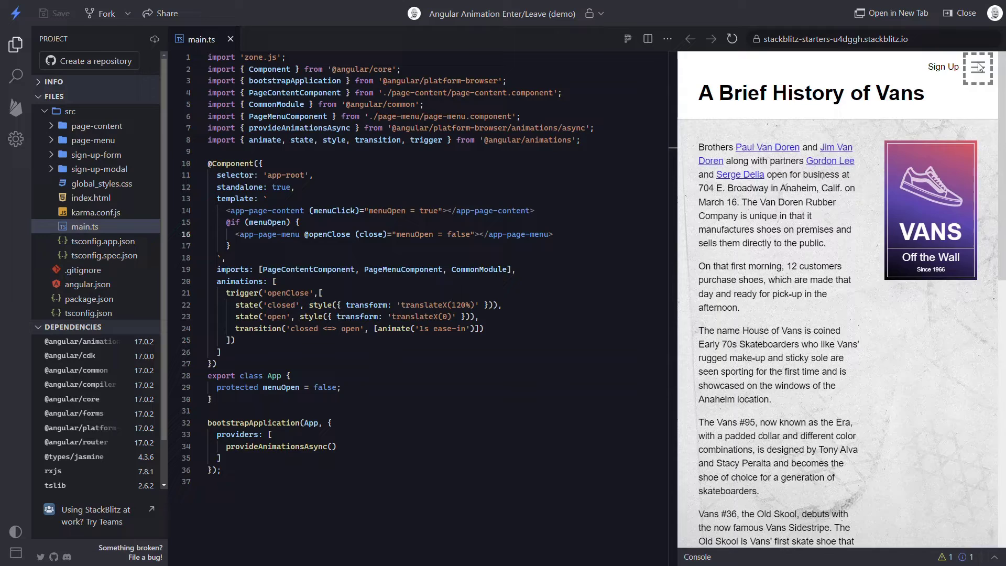
mouse_move(782, 72)
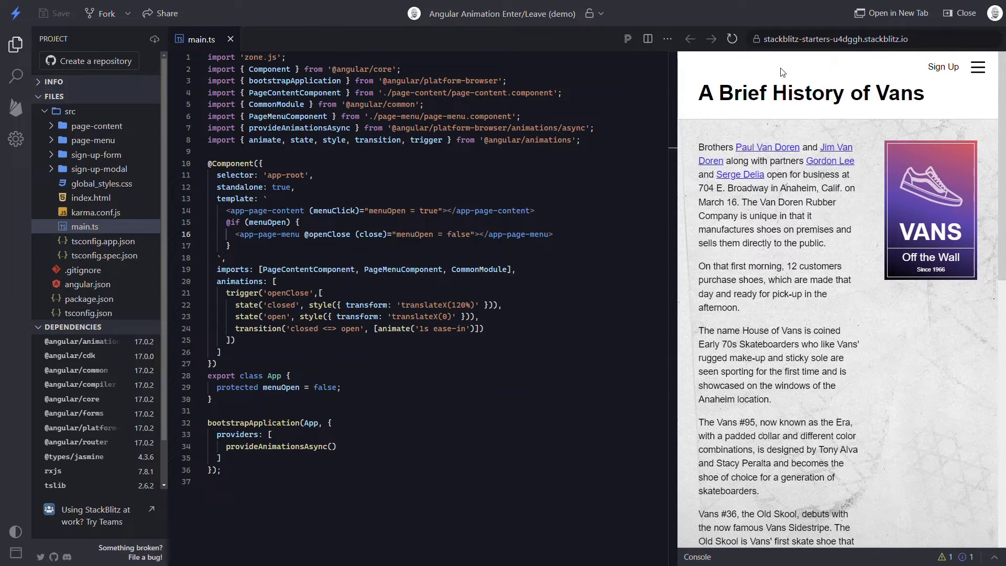
left_click(978, 66)
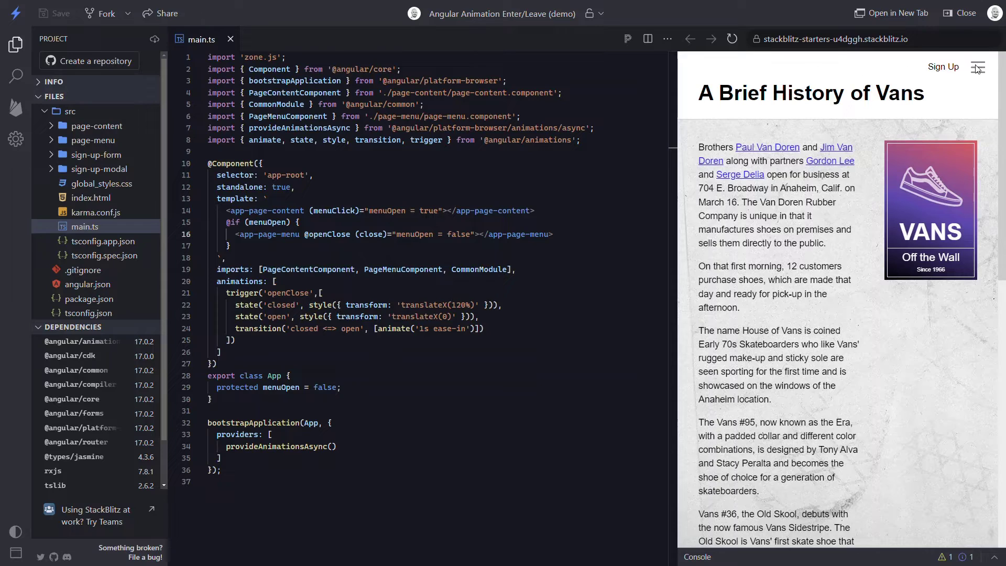
left_click(978, 66)
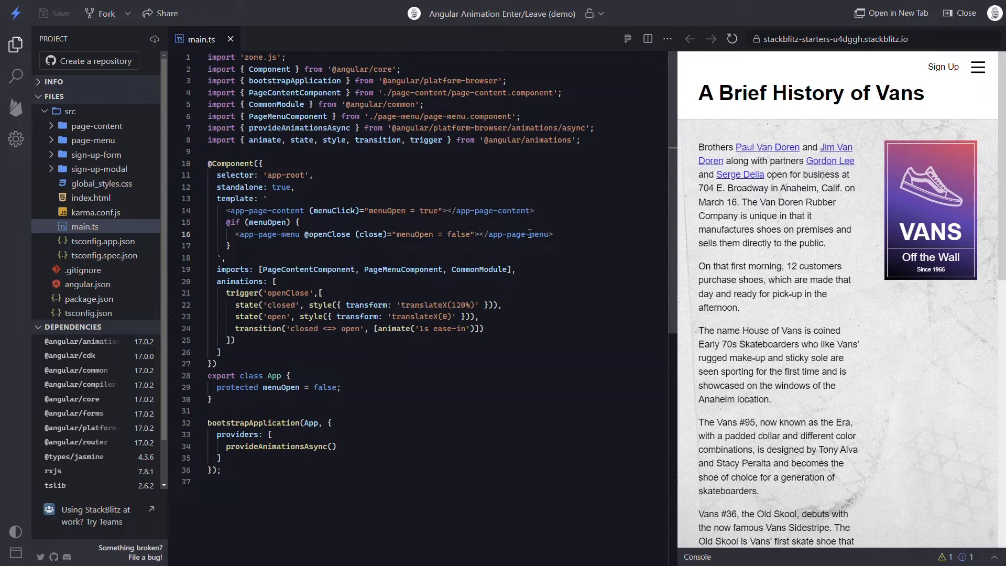
Step: Add an empty transition(':enter') inside the openClose trigger
key("enter")
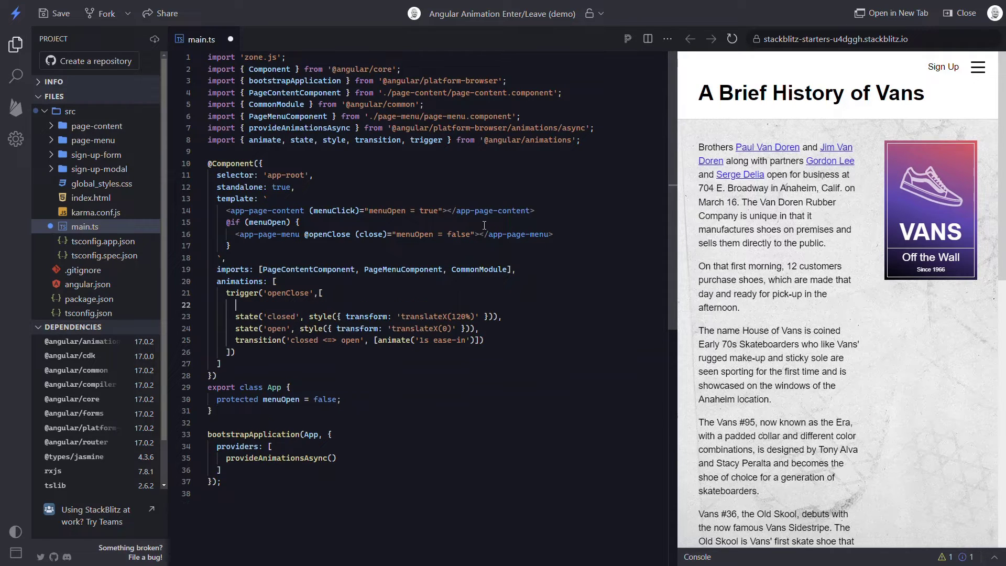
key("Enter")
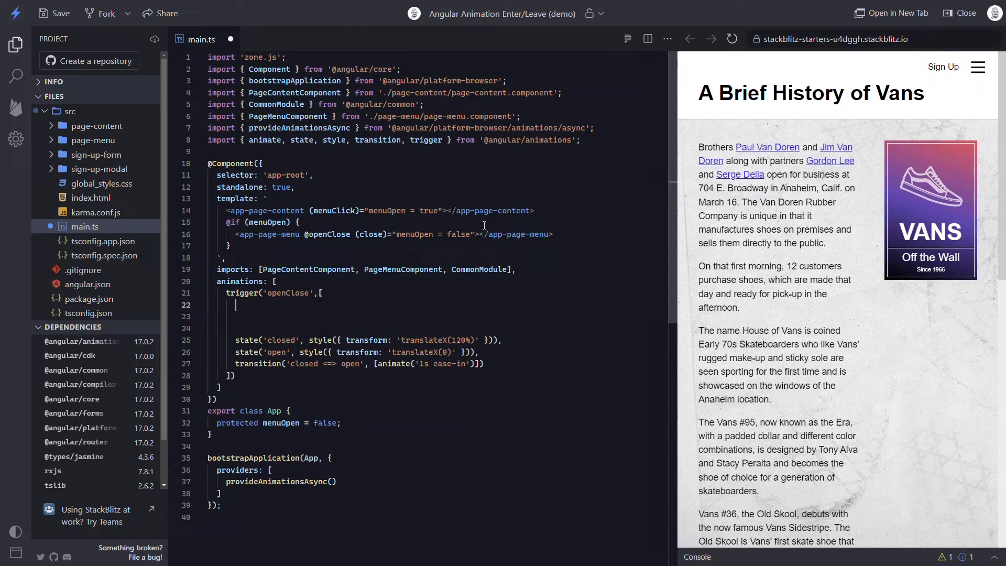
type("transition()")
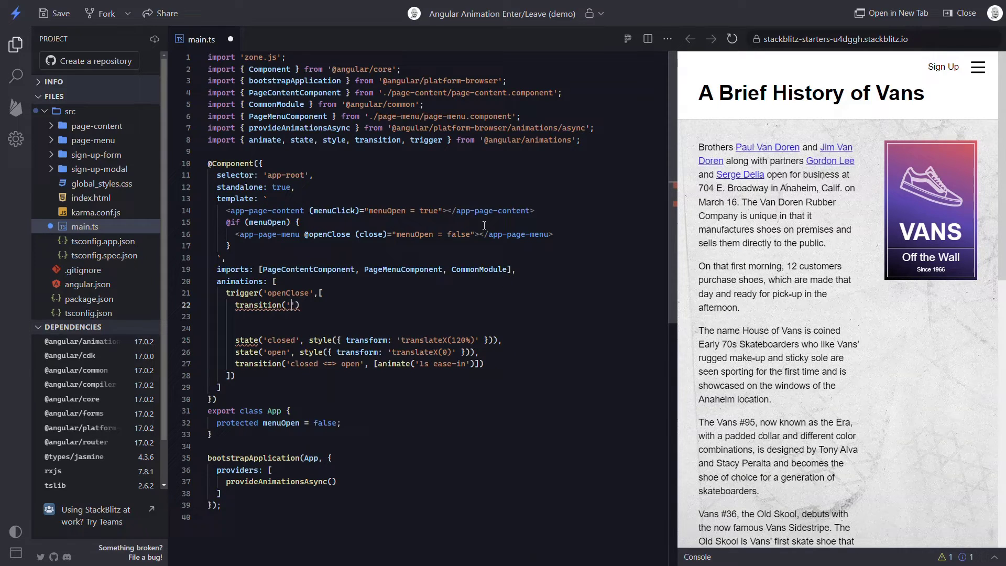
type(":enter")
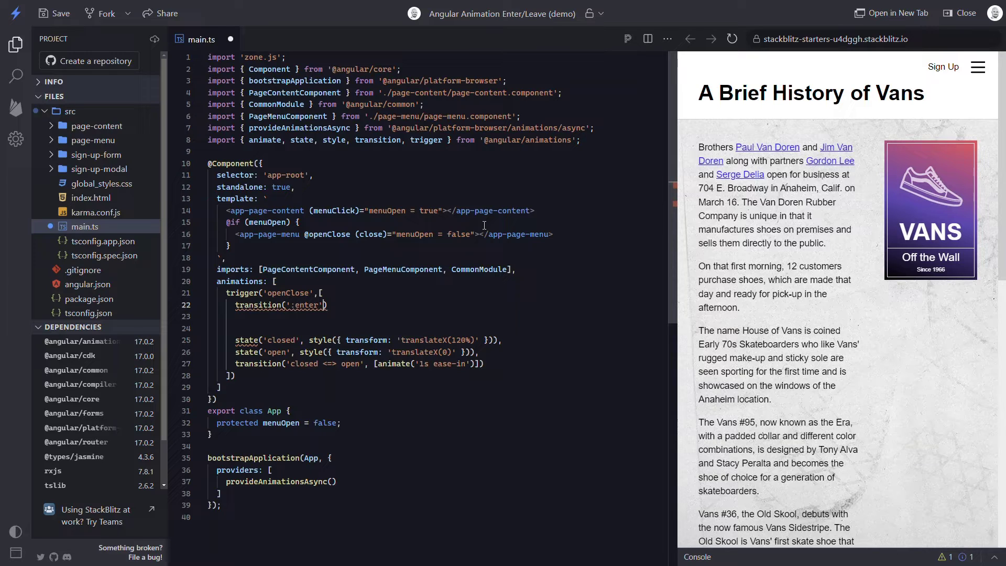
type(", [")
key("Enter")
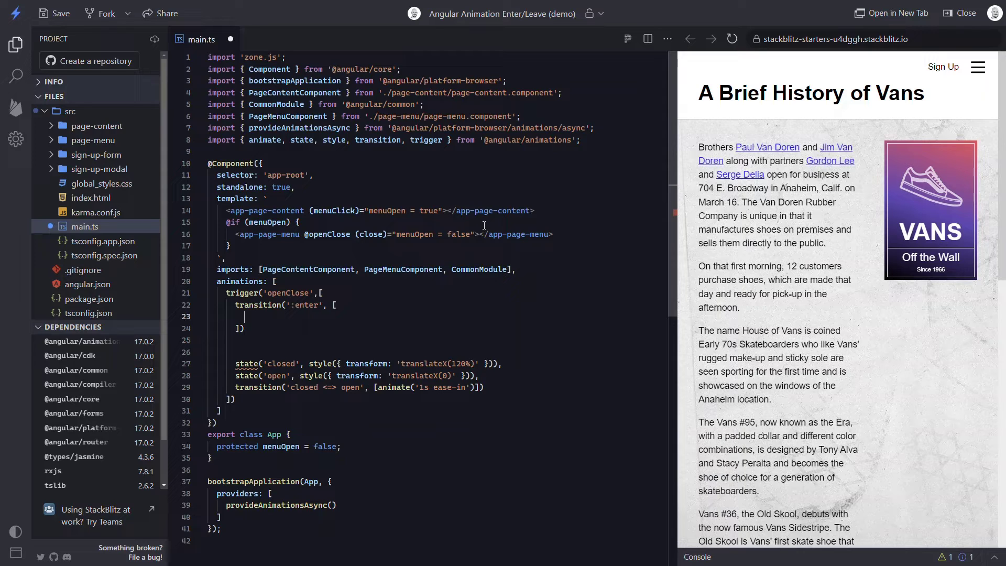
Step: Give the :enter transition a starting style of transform translateX(120%)
type("style()")
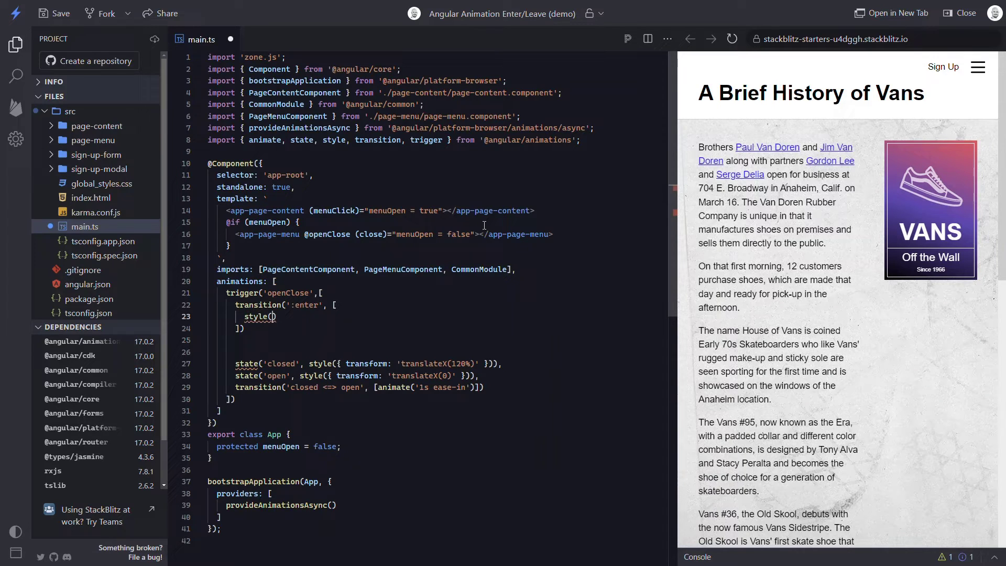
type("tans")
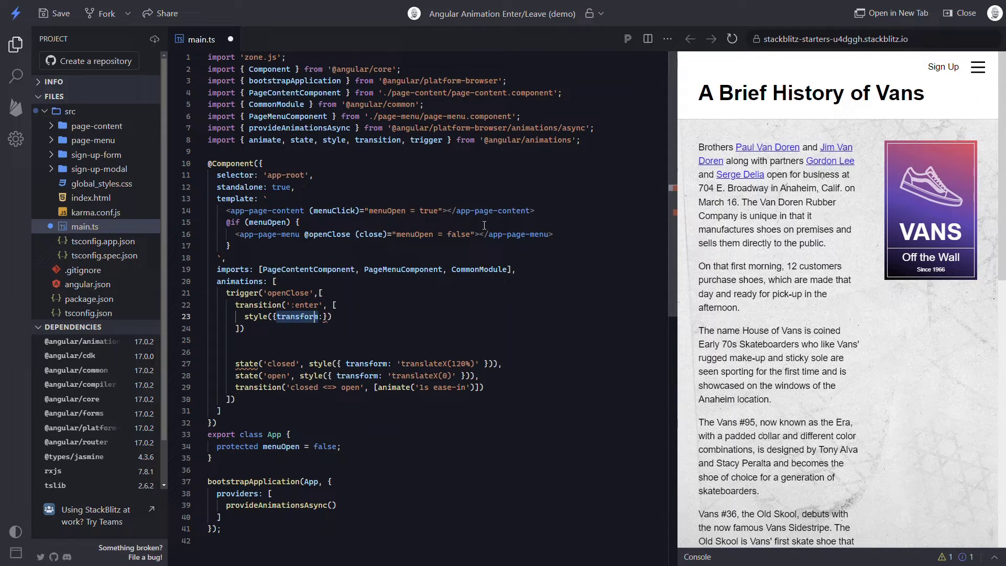
type(": 'translateX()'")
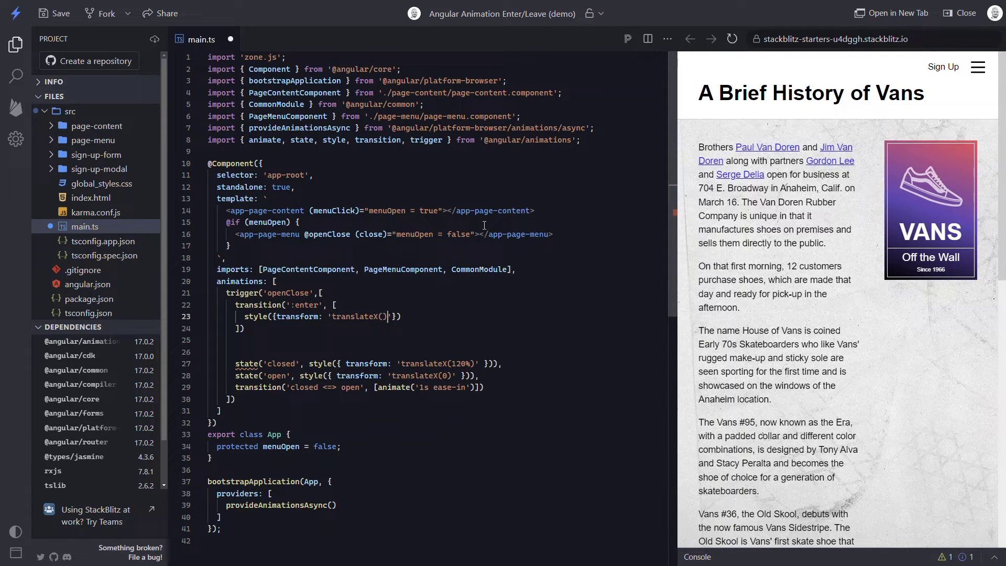
type("120%")
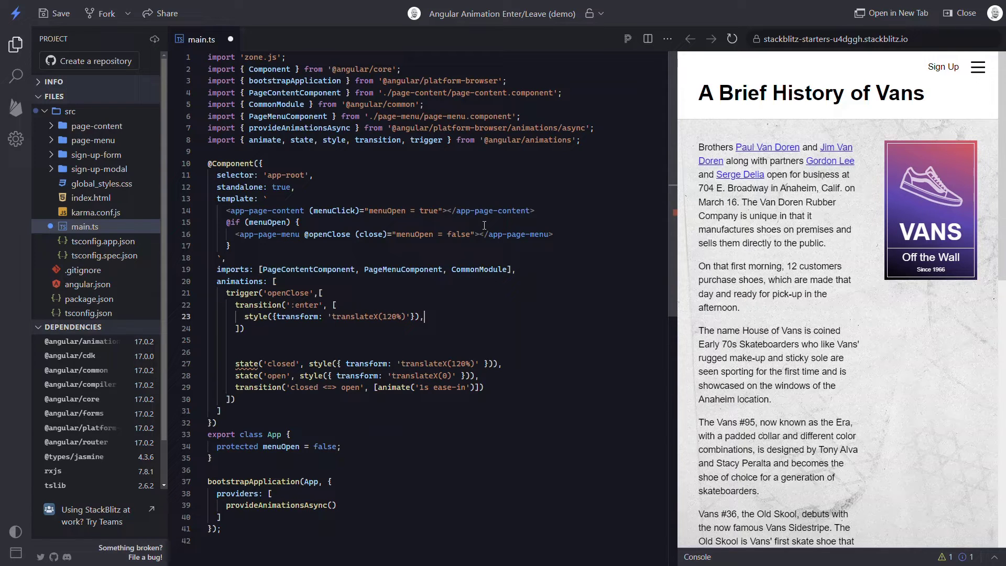
Step: Animate the menu to translateX(0) over '1s ease-in'
type("animate(")
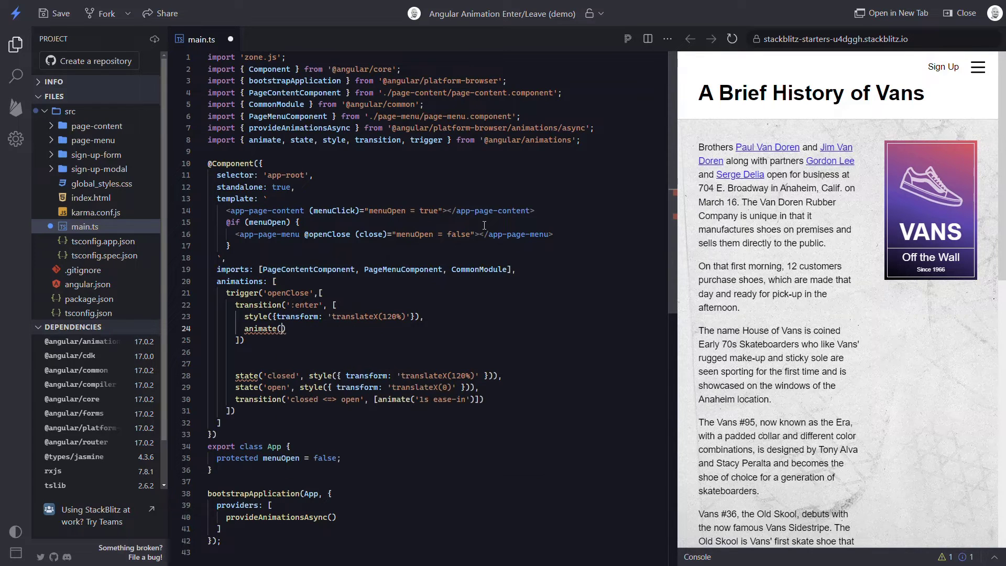
type("'")
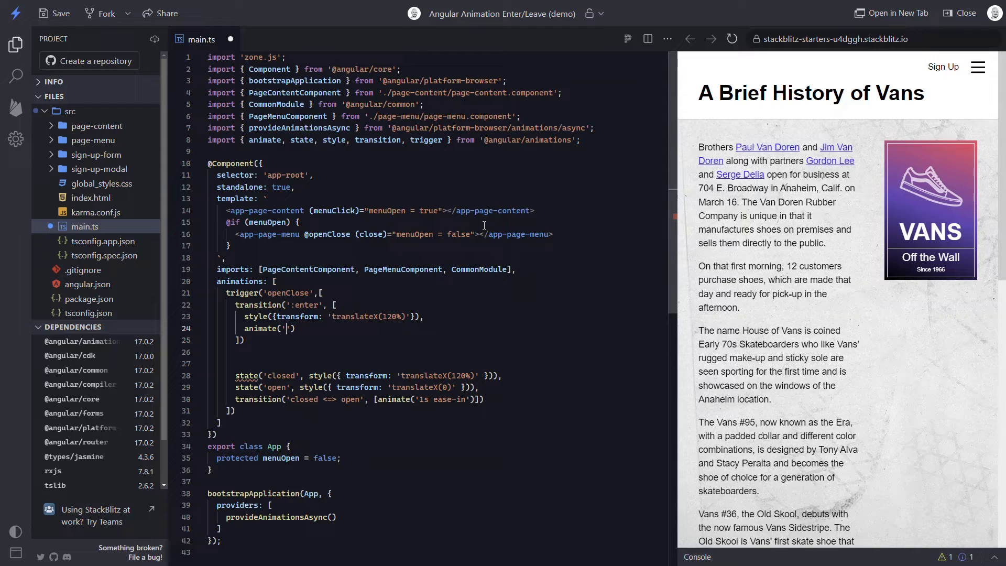
type("1s")
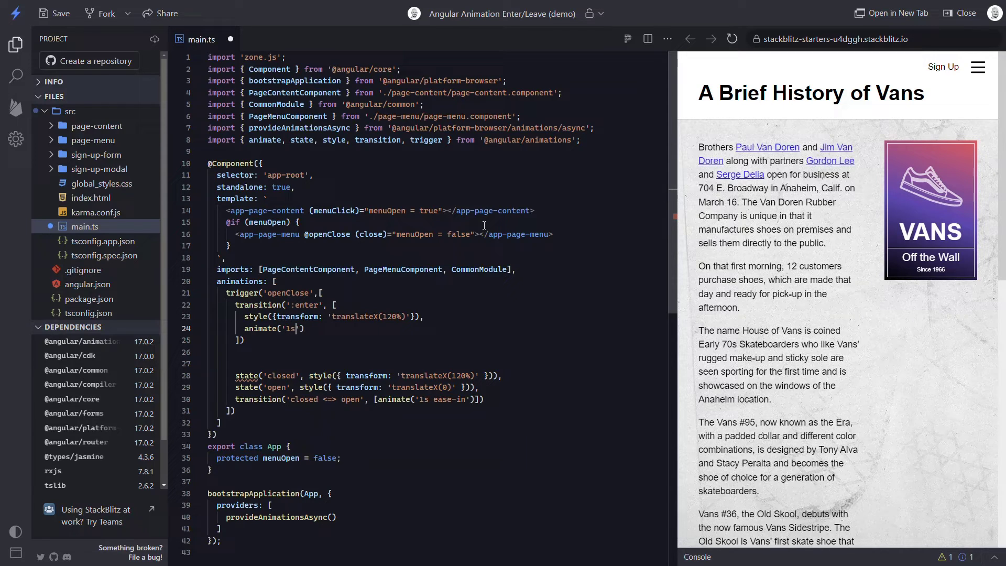
type("ease-")
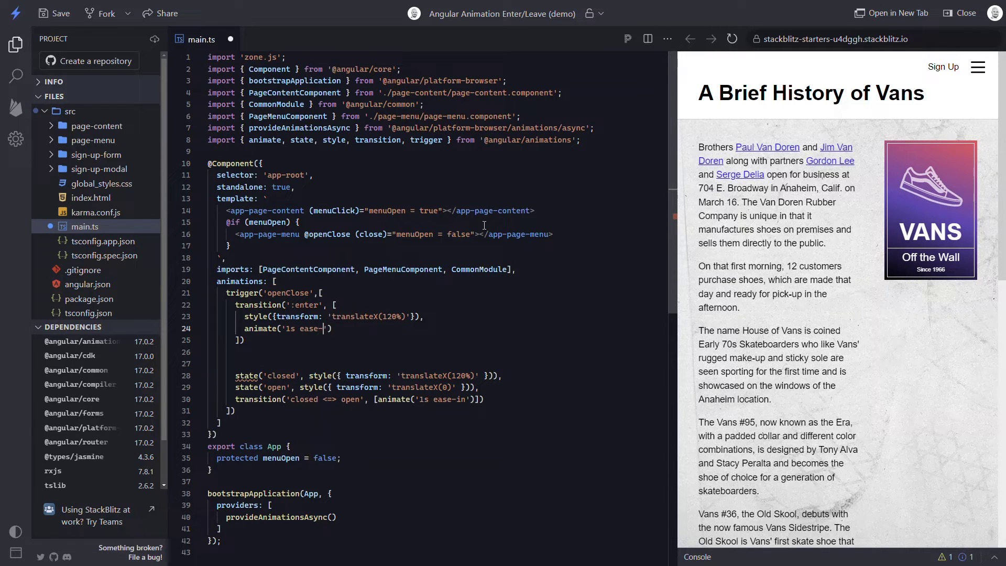
type("in',")
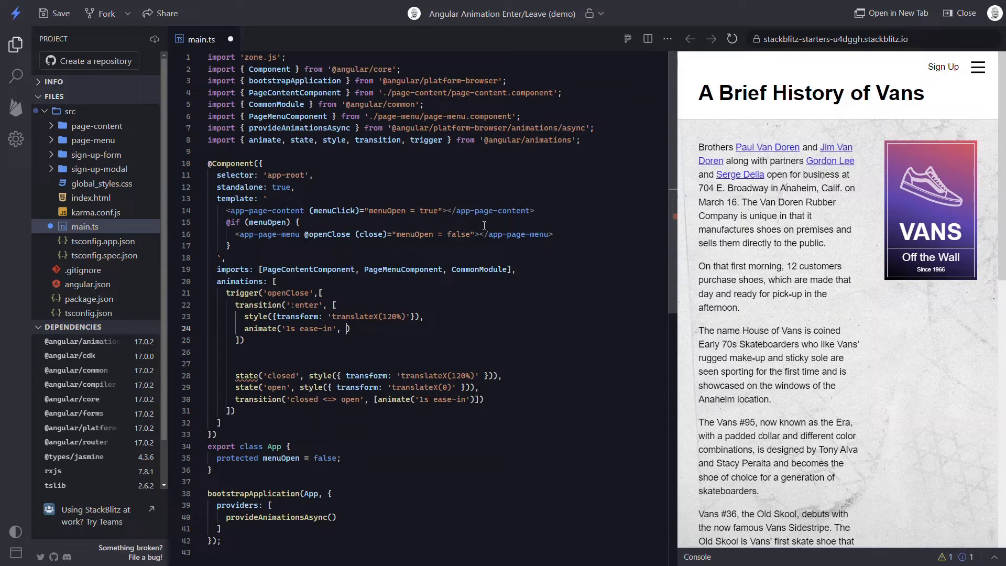
type("style()")
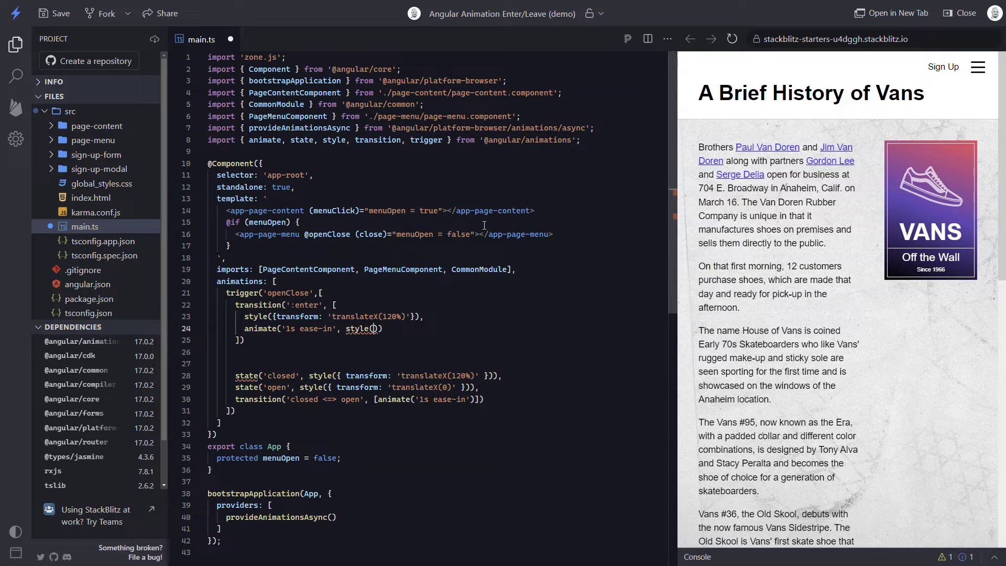
type("{}")
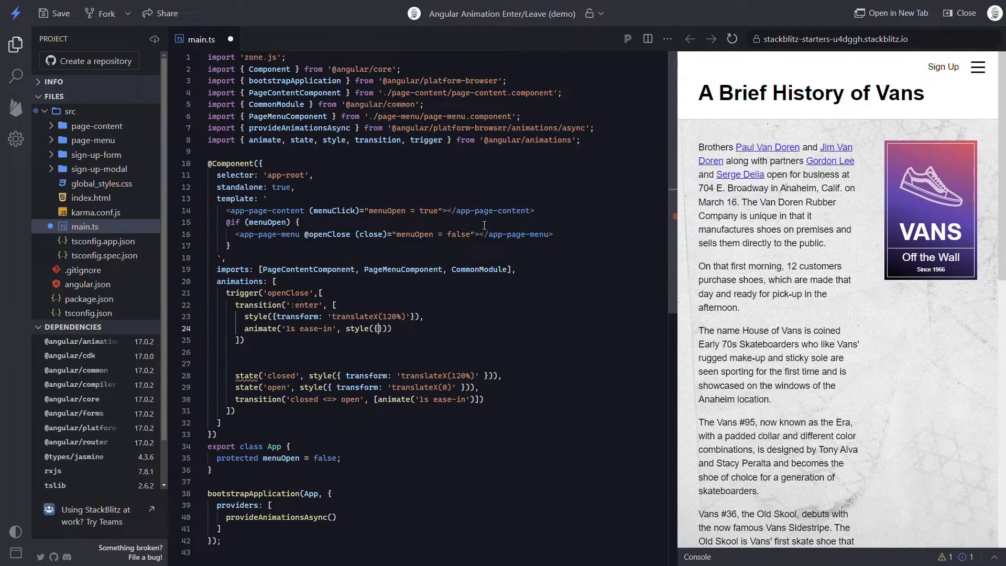
type("transform: 'translateX(0")
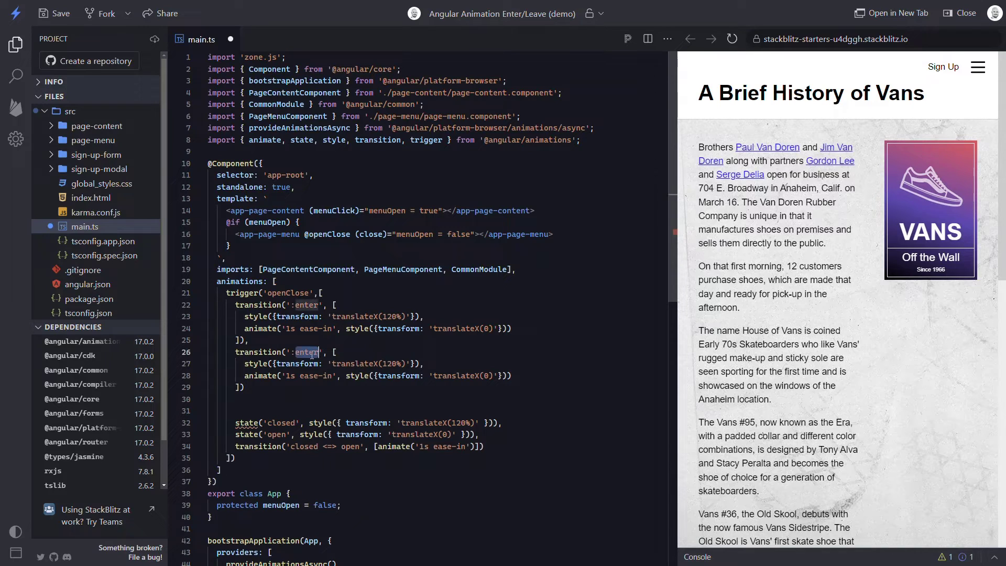
Step: Copy the :enter block as ':leave' going from translateX(0) to 120%, delete the old state rules, and save
type("leave")
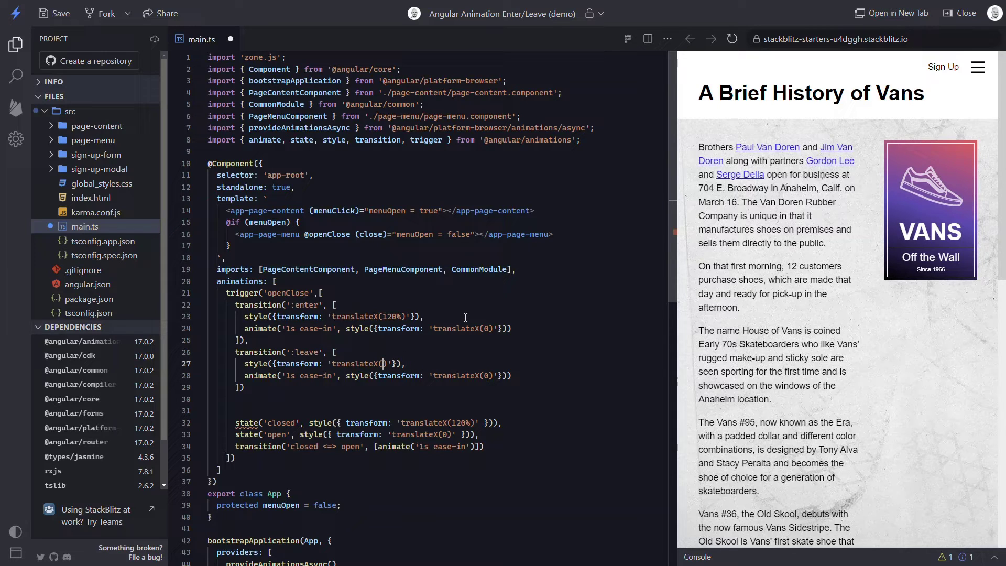
type("0")
left_click(378, 375)
type("120%")
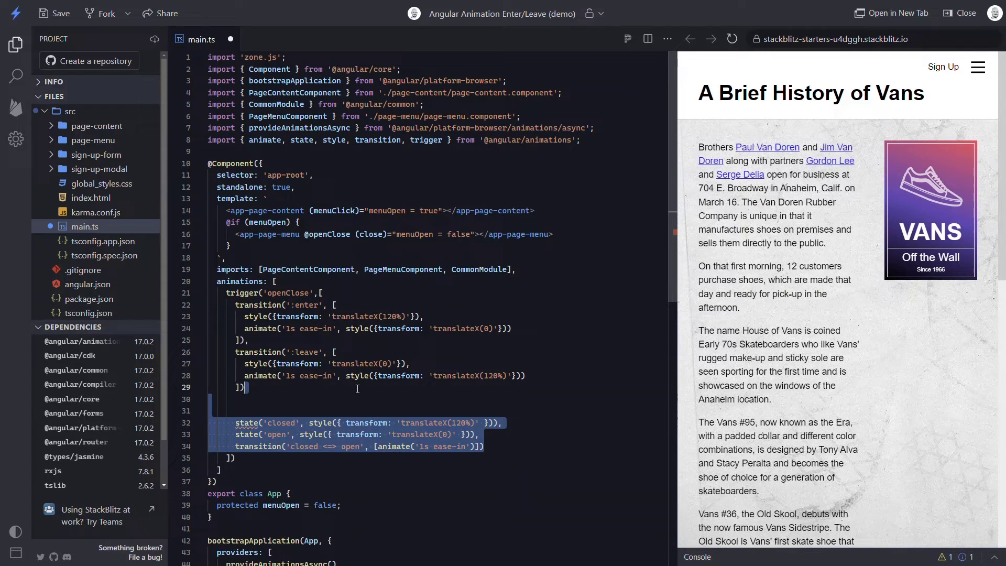
key("Delete")
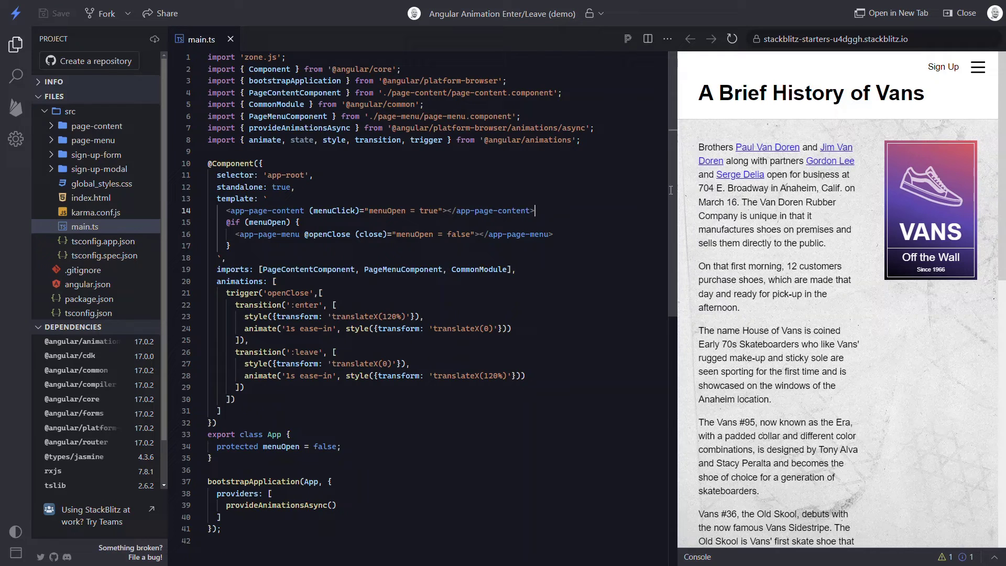
left_click(978, 67)
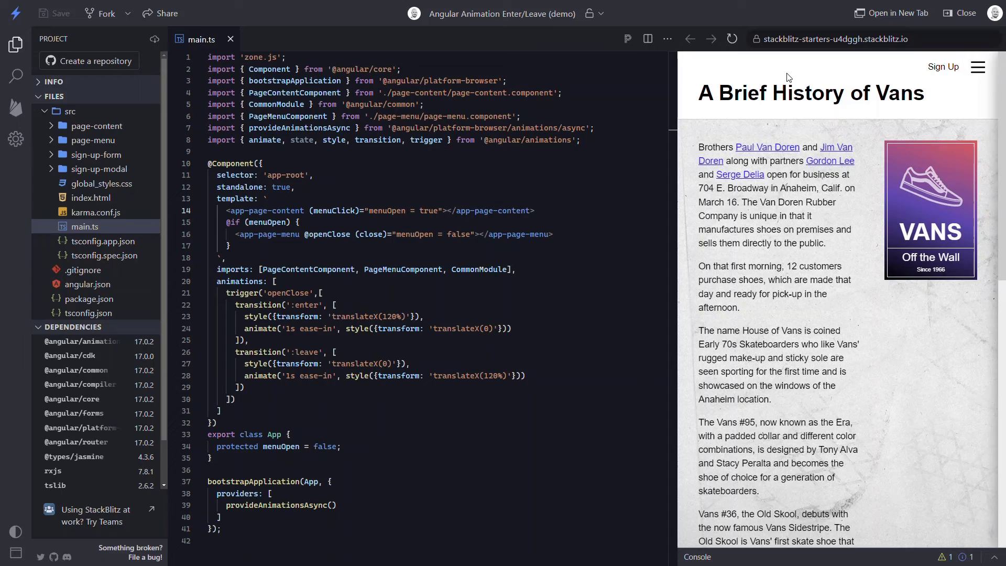
left_click(978, 67)
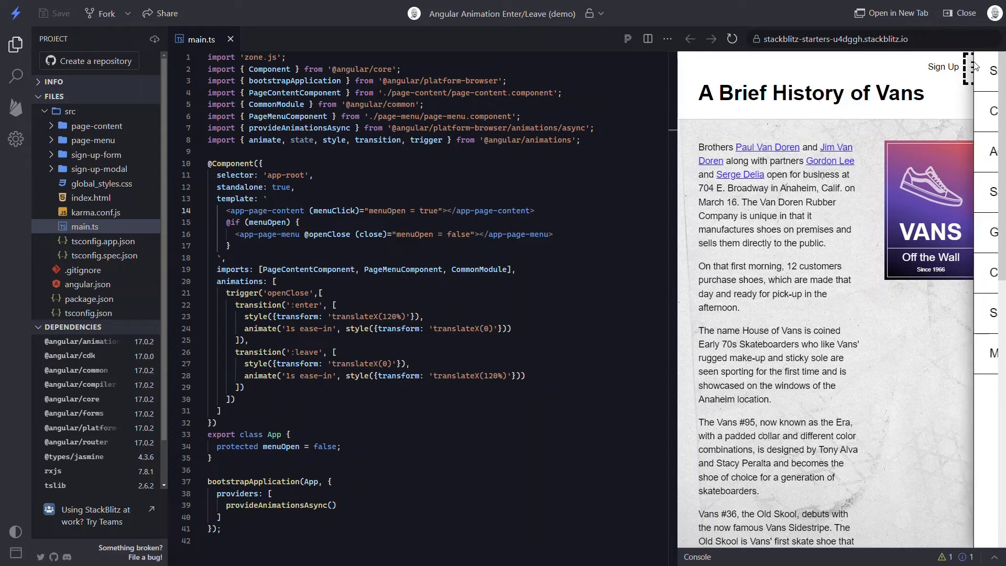
left_click(971, 63)
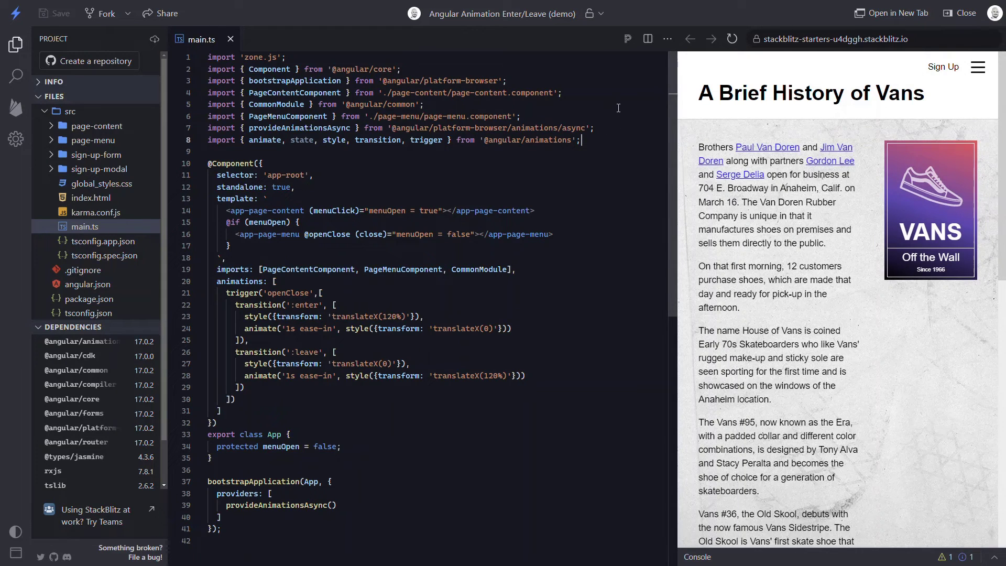
type("const hidden = { tran")
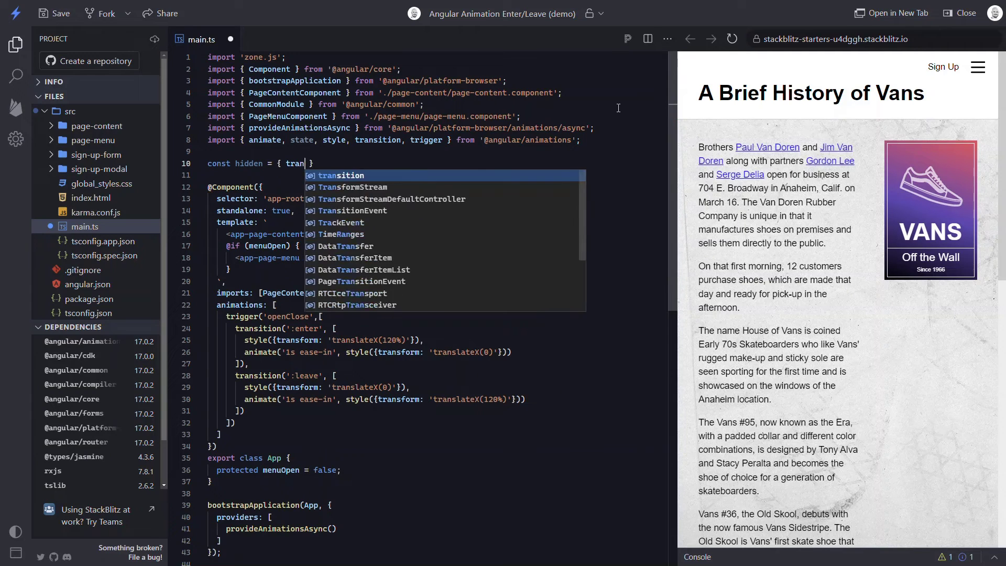
type("transform: 'translate'")
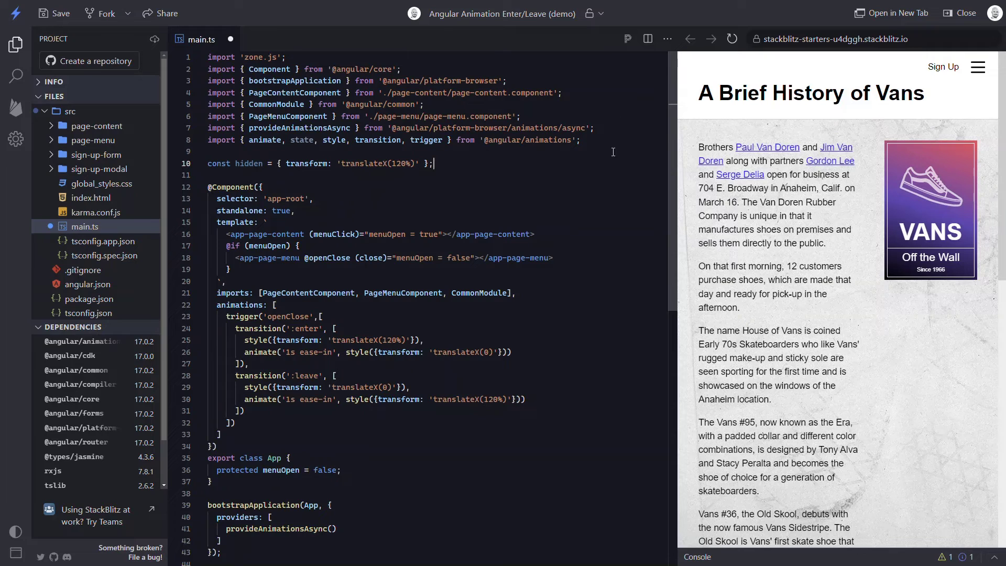
double_click(343, 341)
type("style(hidden")
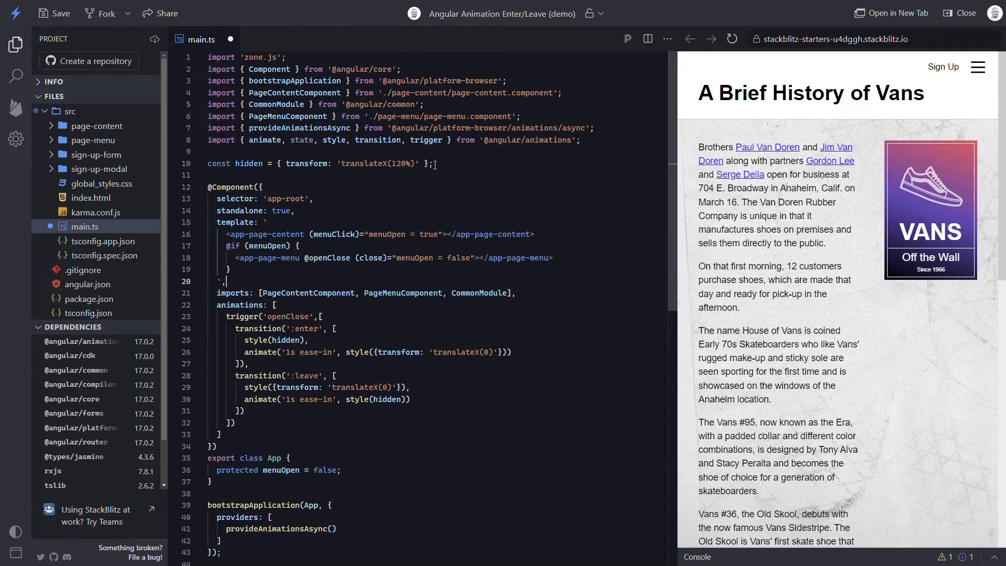
type("const visible")
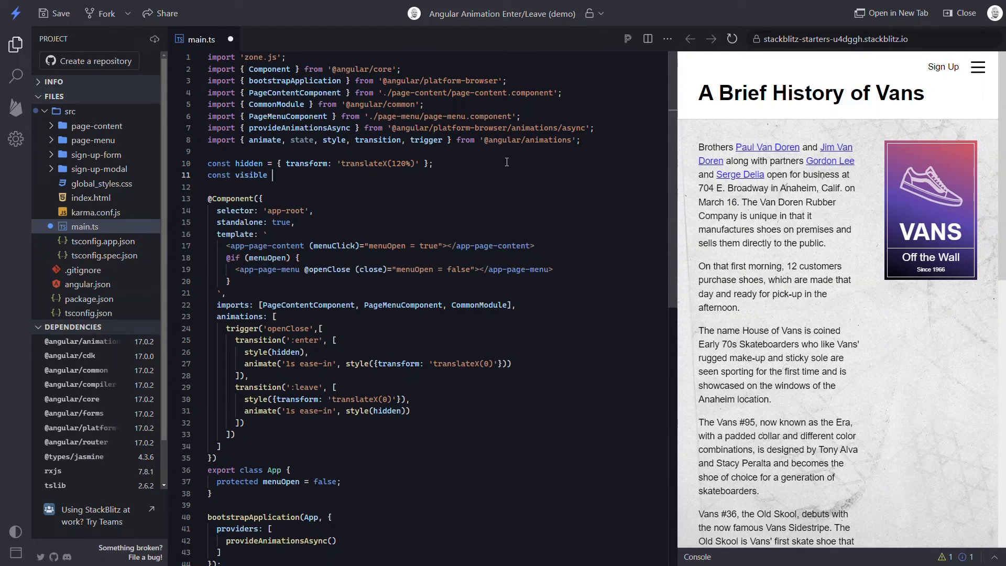
type("= {}")
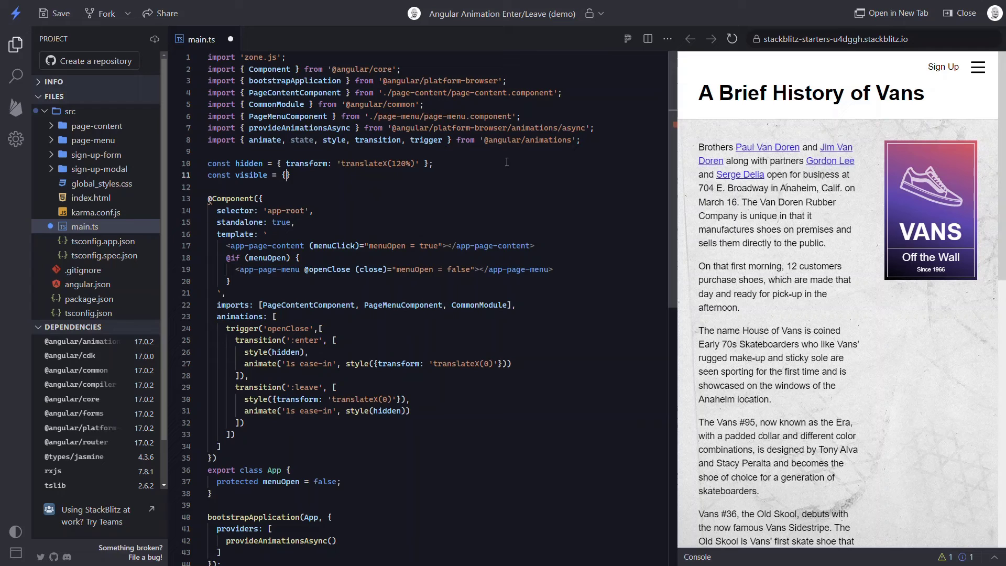
type("transform: ''")
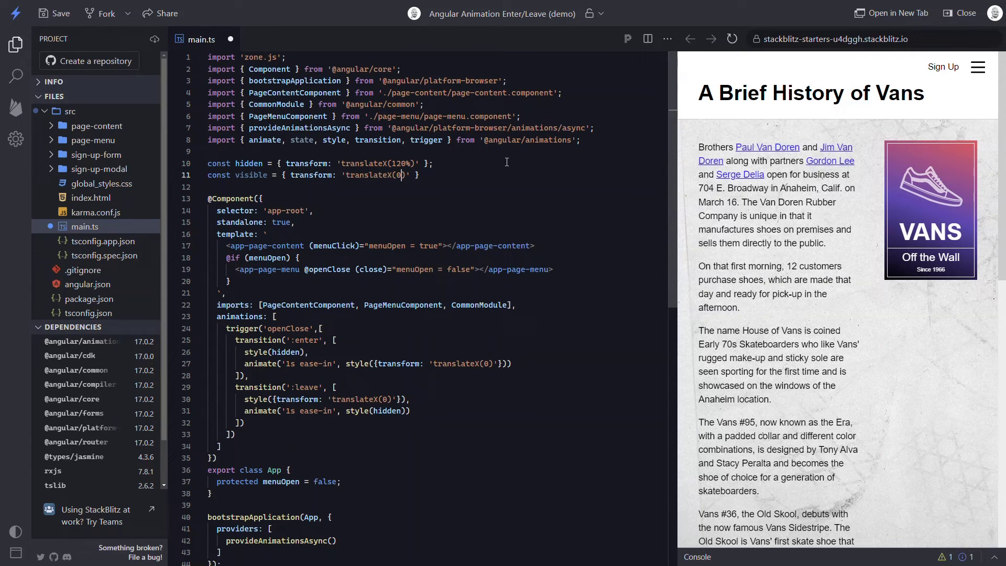
type(";")
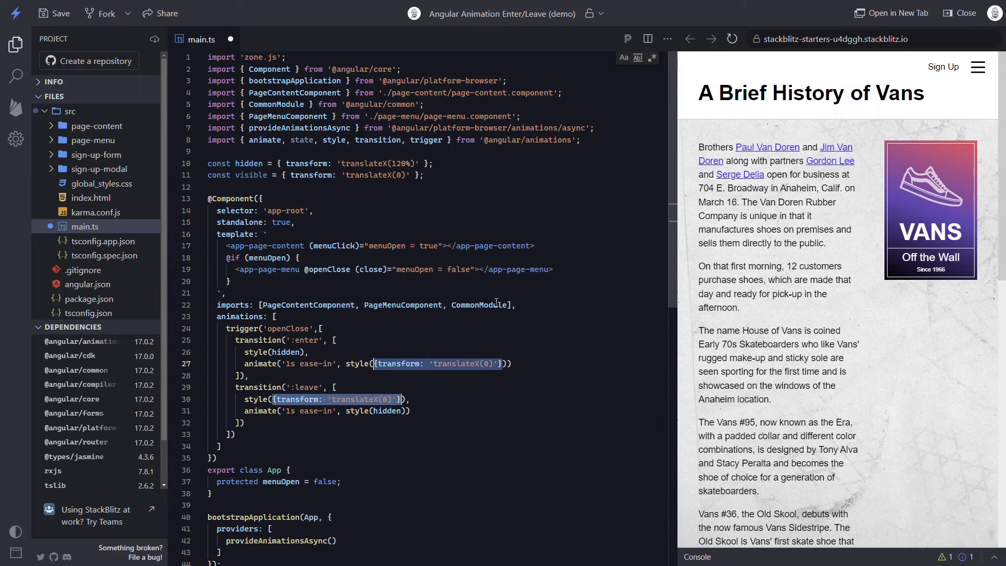
Step: Use visible and a timing constant for '1s ease-in' in both transitions, then save
type("visible")
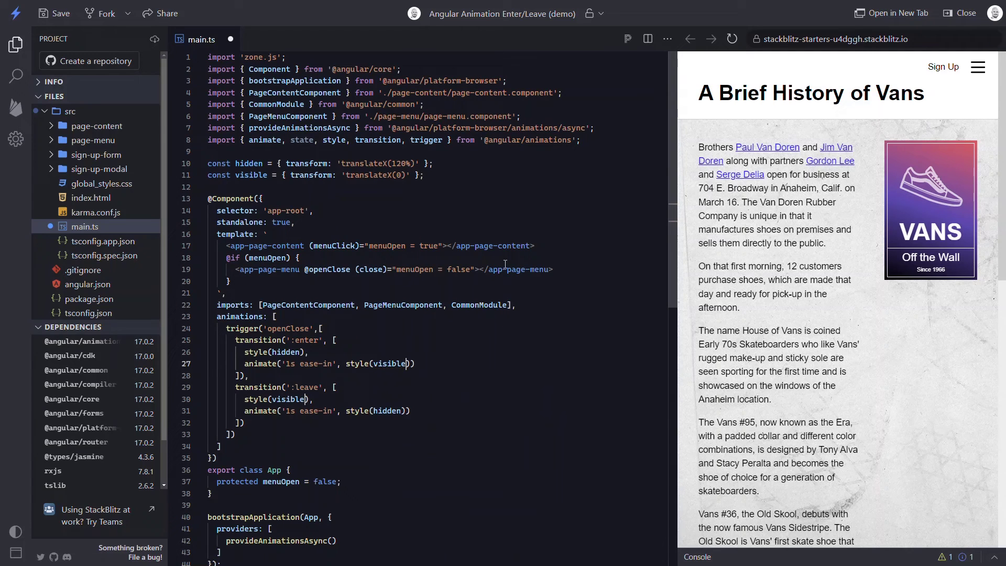
type("const timing = '")
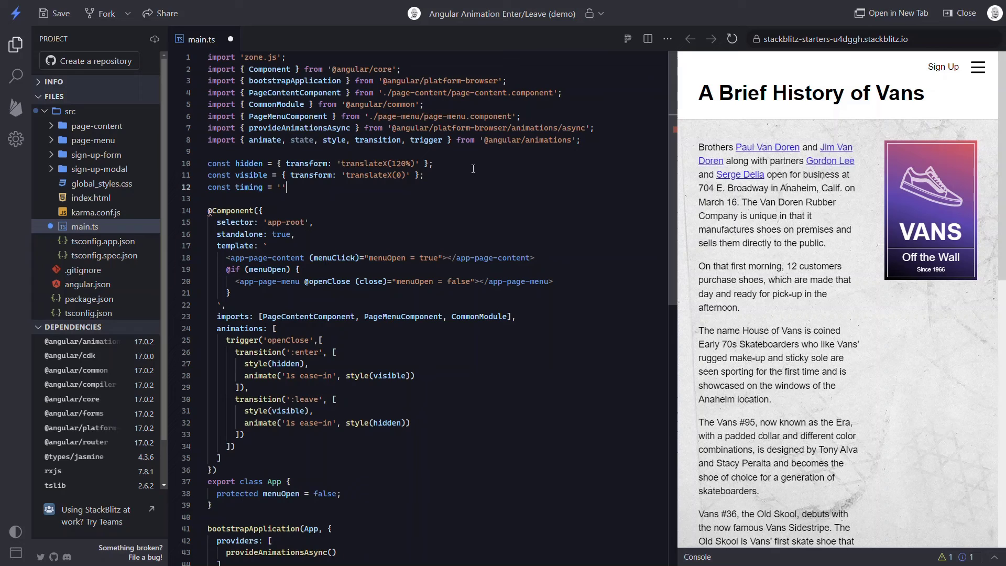
type("1s ease-in")
left_click(424, 375)
type("timing")
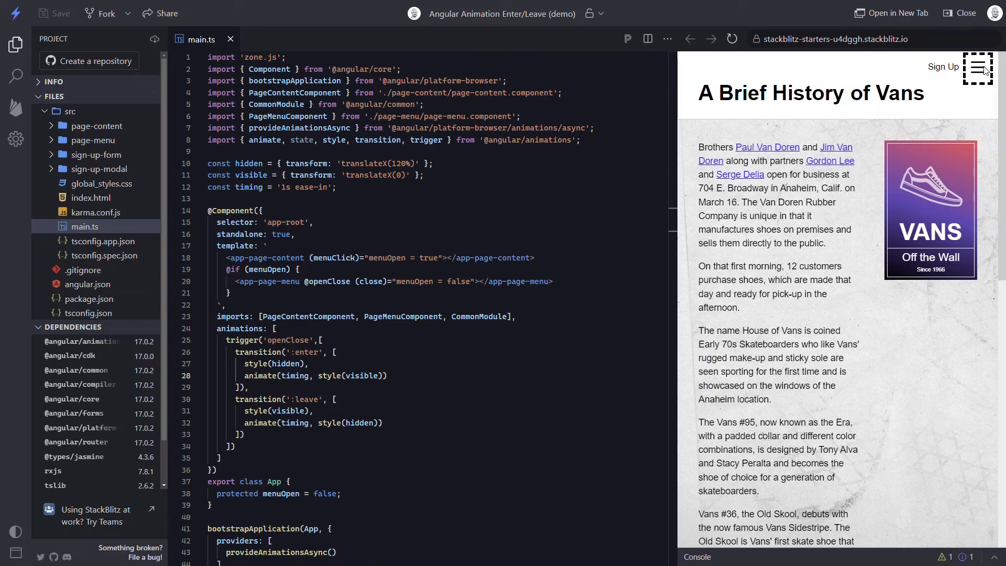
Step: Toggle the preview hamburger menu open and closed several times, leaving it open
left_click(978, 67)
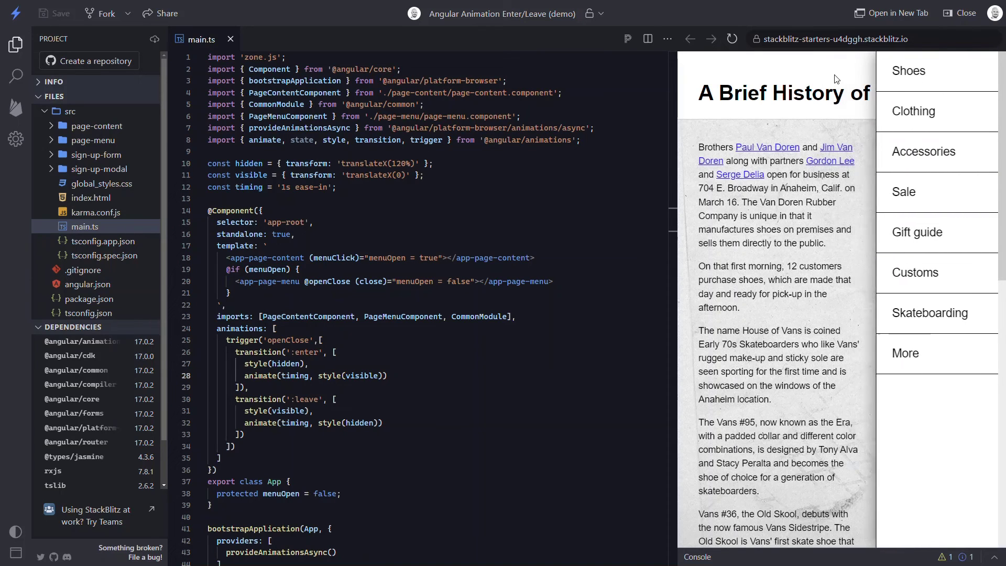
left_click(978, 66)
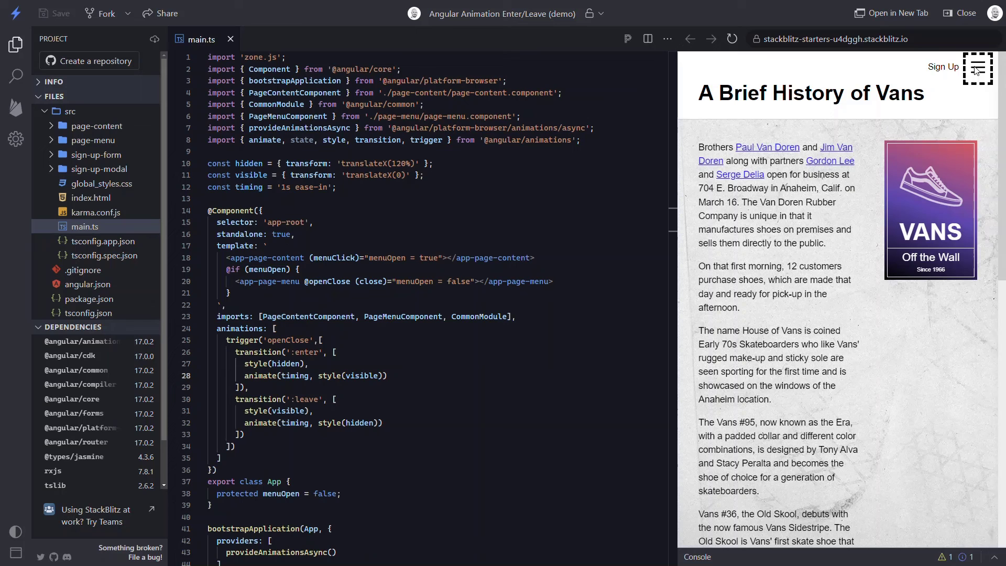
left_click(978, 67)
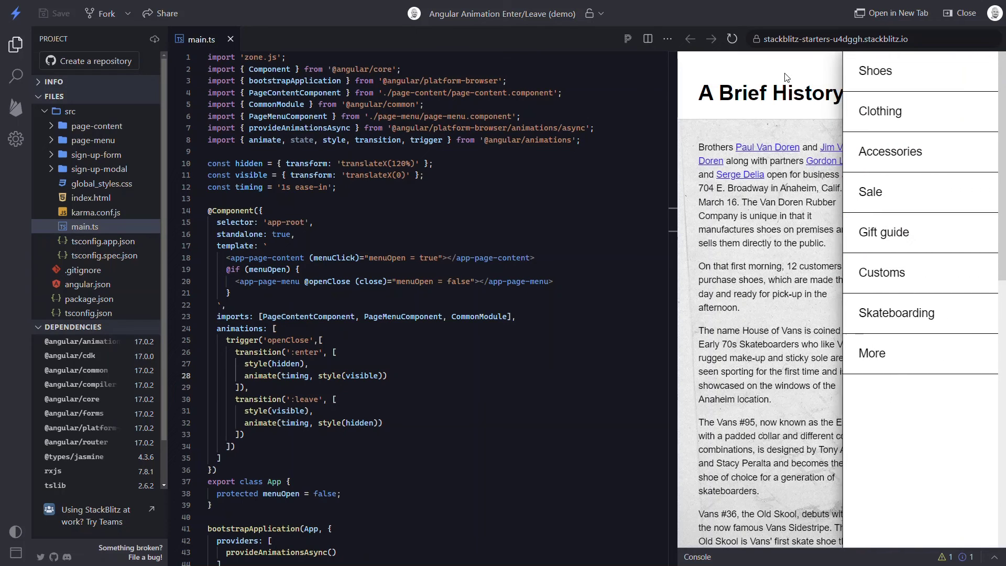
left_click(978, 67)
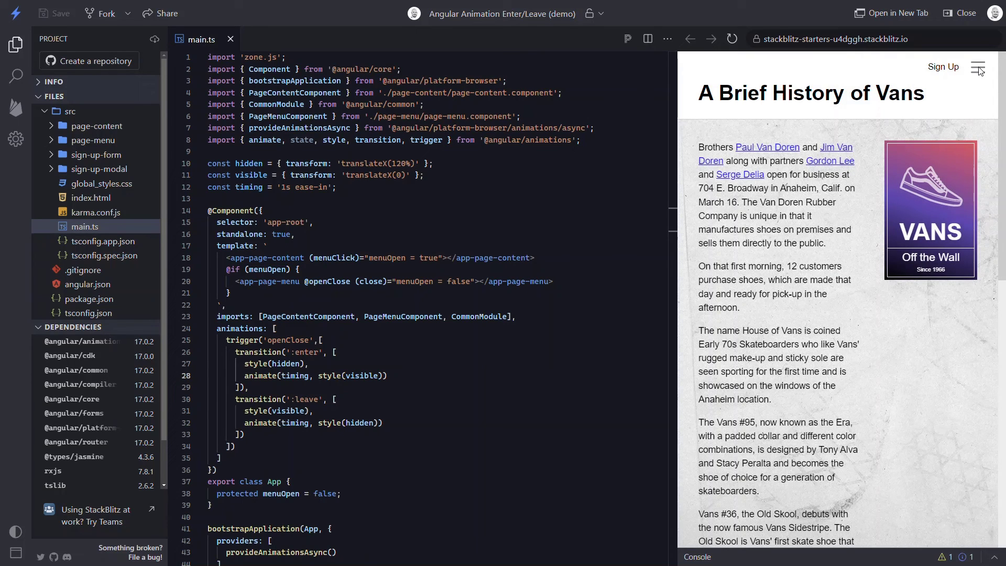
left_click(978, 67)
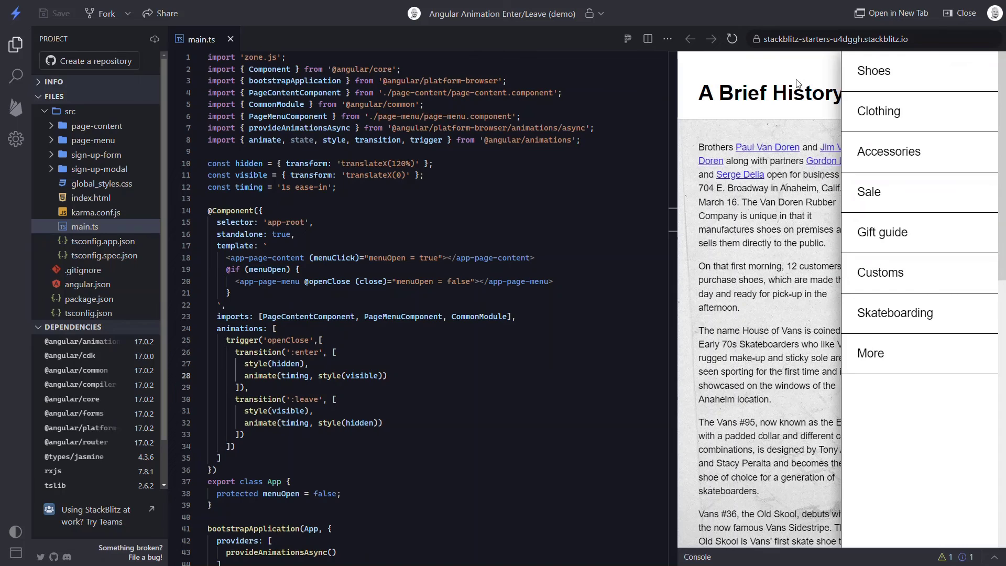
mouse_move(797, 83)
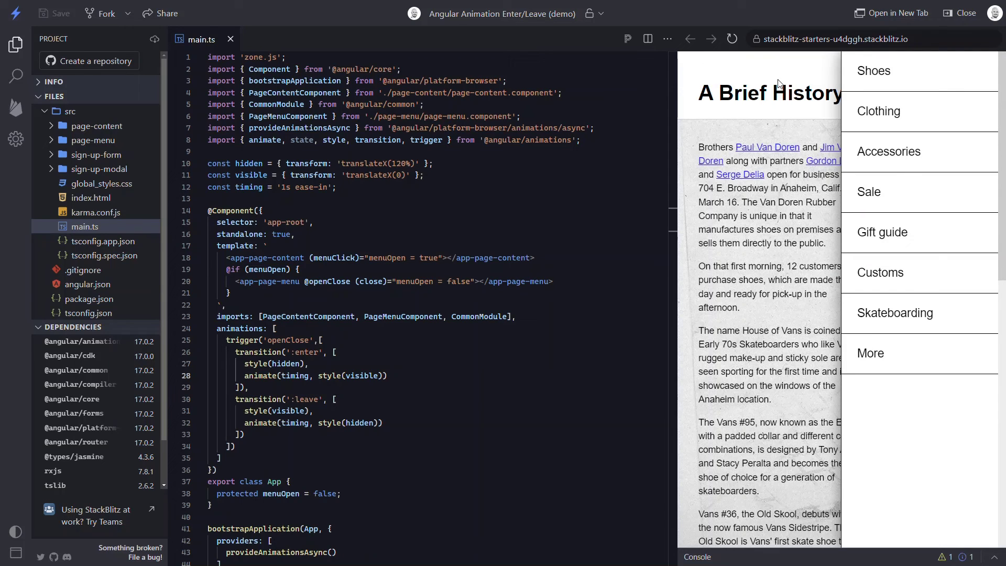